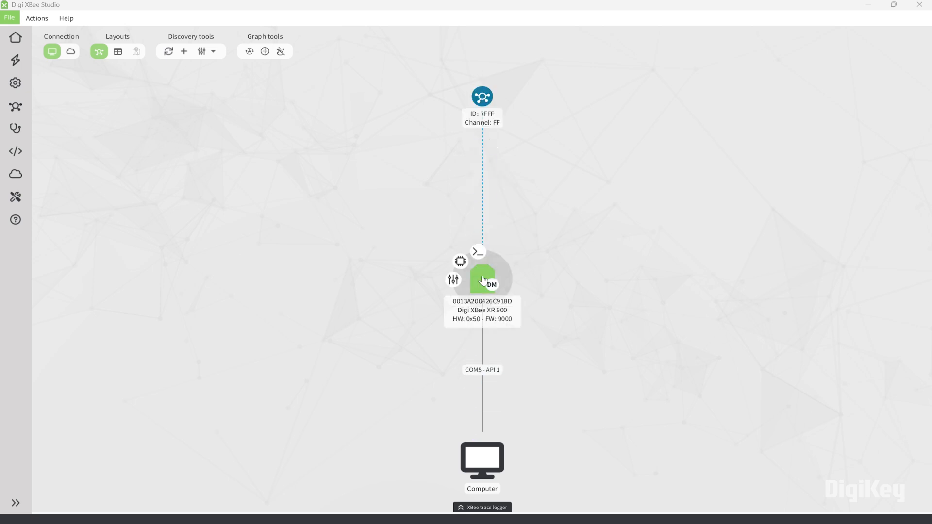
Open the Dashboard of the discovered XBee XR 900 module on COM5.
{"action": "left_click", "coordinate": [482, 280]}
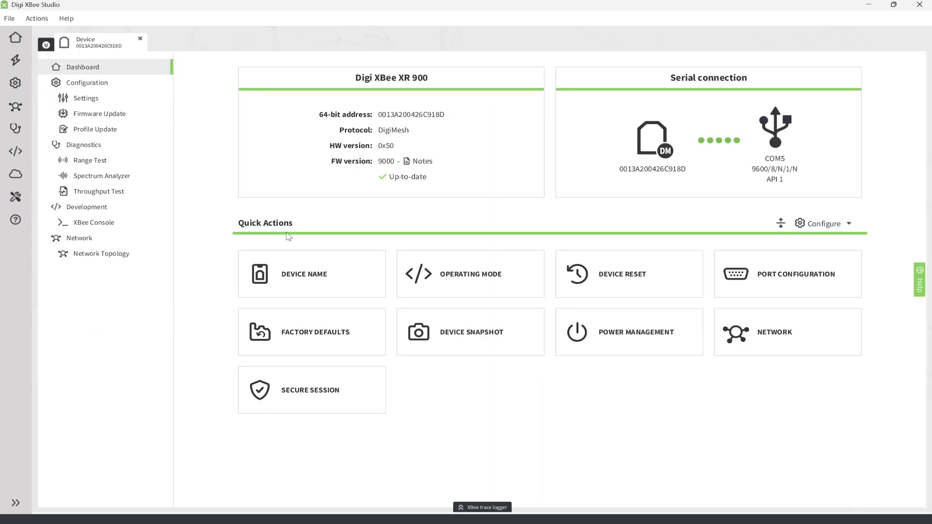
{"action": "mouse_move", "coordinate": [220, 201]}
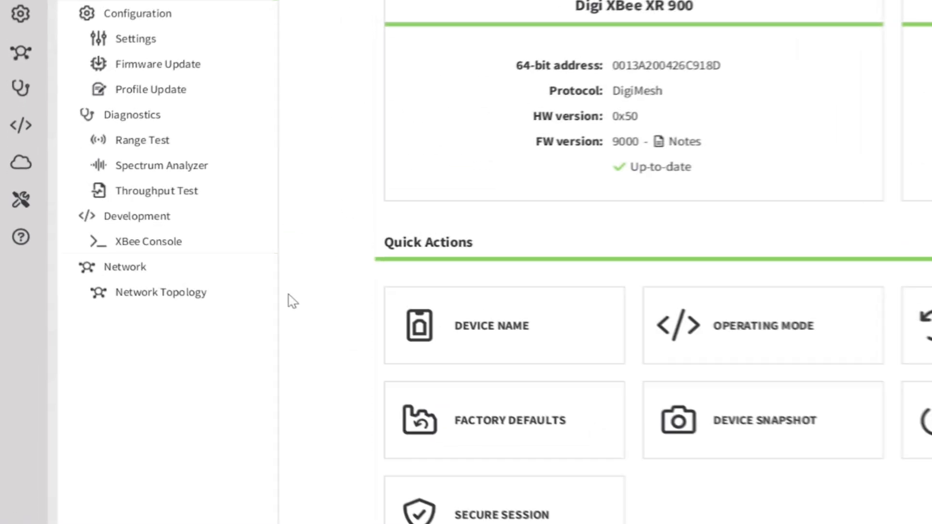
Show the Network Topology mapping the local module and its two remote DigiMesh routers.
{"action": "left_click", "coordinate": [160, 292]}
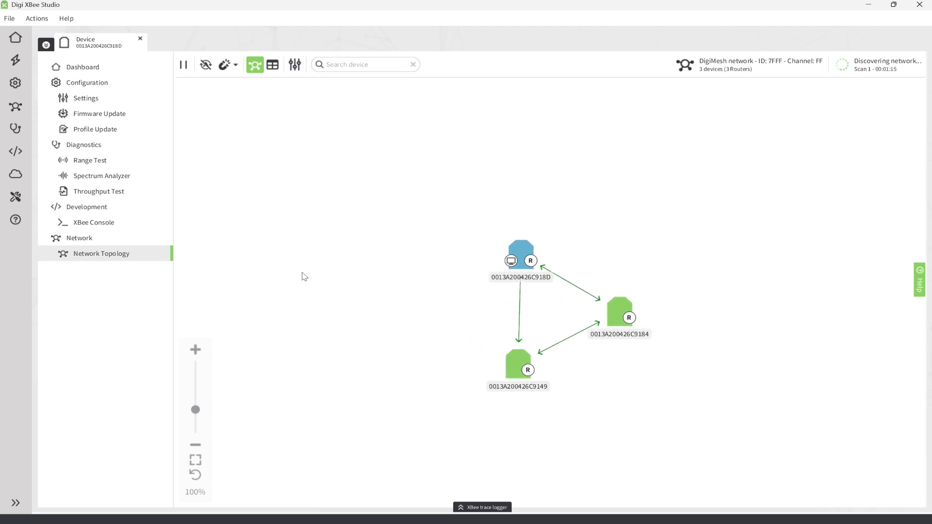
{"action": "mouse_move", "coordinate": [270, 259]}
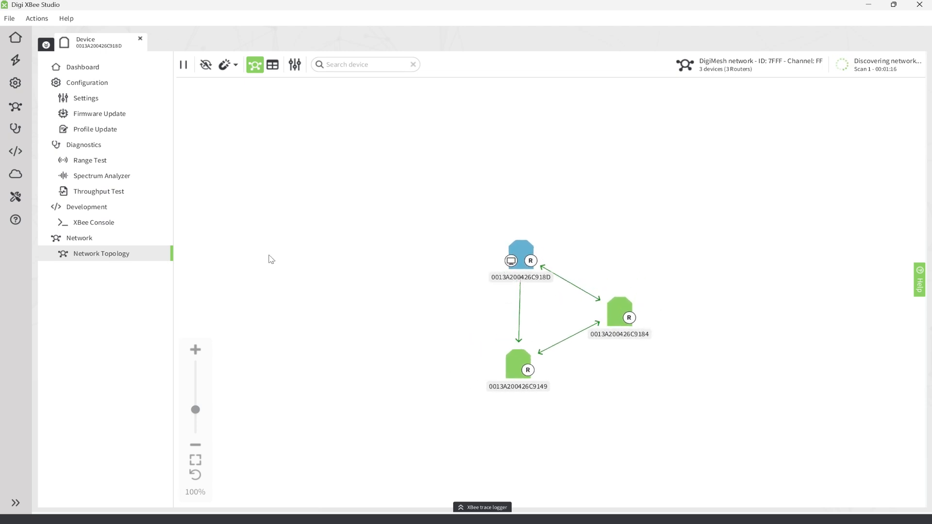
Open remote router 0013A200426C9149's dashboard from the topology graph.
{"action": "double_click", "coordinate": [517, 355]}
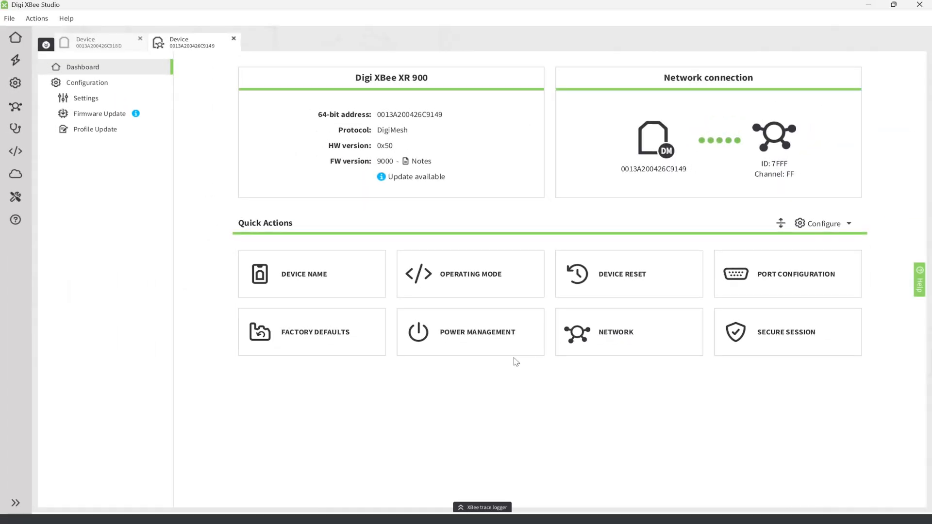